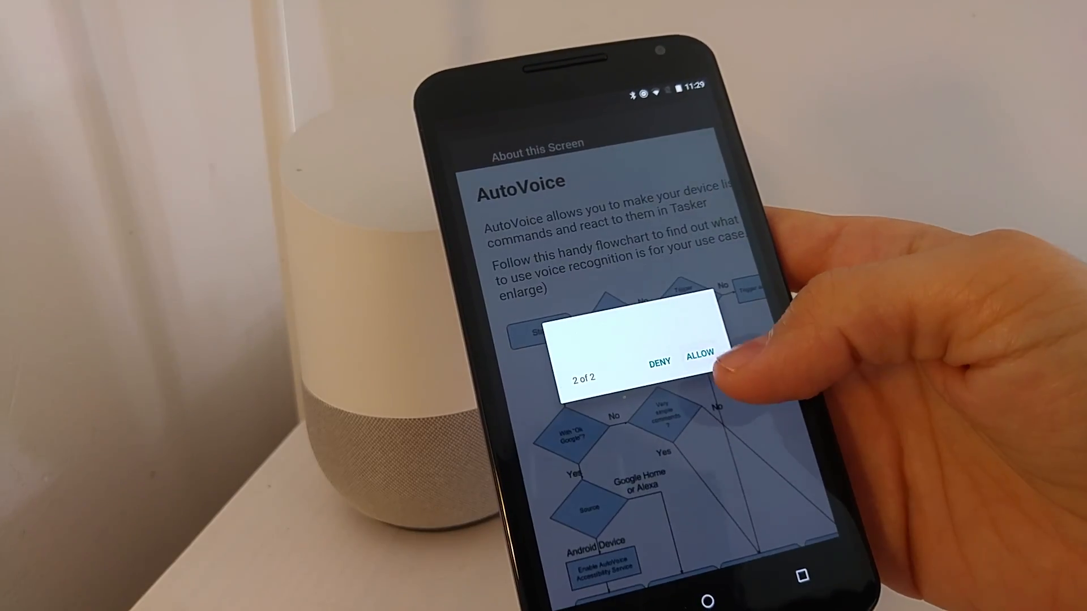
Allow the second of AutoVoice's two requested permissions.
{"action": "left_click", "coordinate": [700, 352]}
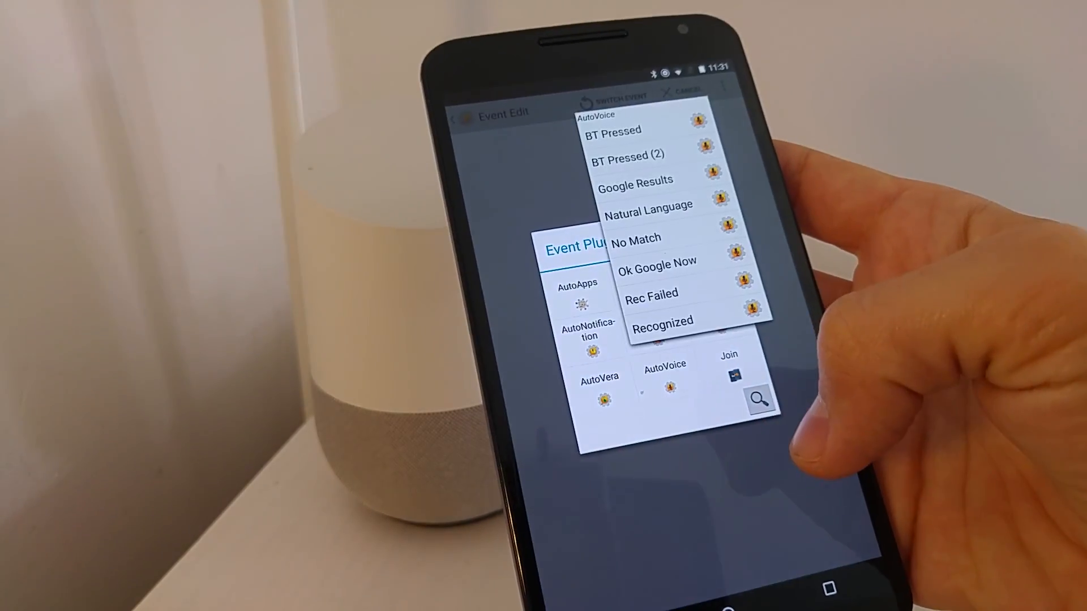
Select AutoVoice's Recognized event as the profile's trigger.
{"action": "left_click", "coordinate": [662, 320]}
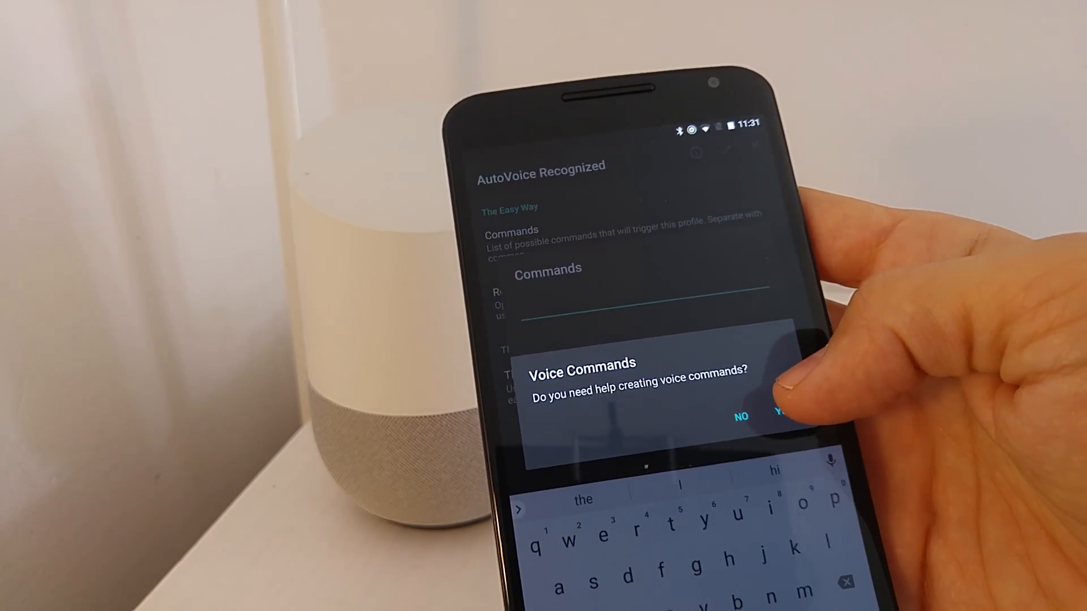
Accept help building commands hi,hello and pick good day as a spoken response.
{"action": "left_click", "coordinate": [777, 416]}
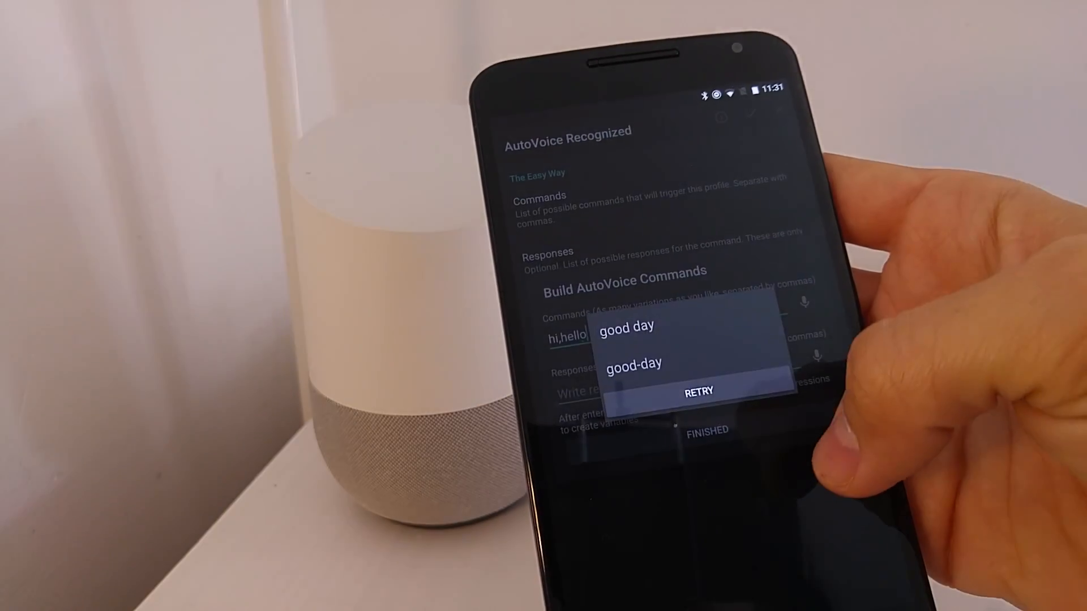
{"action": "left_click", "coordinate": [699, 391]}
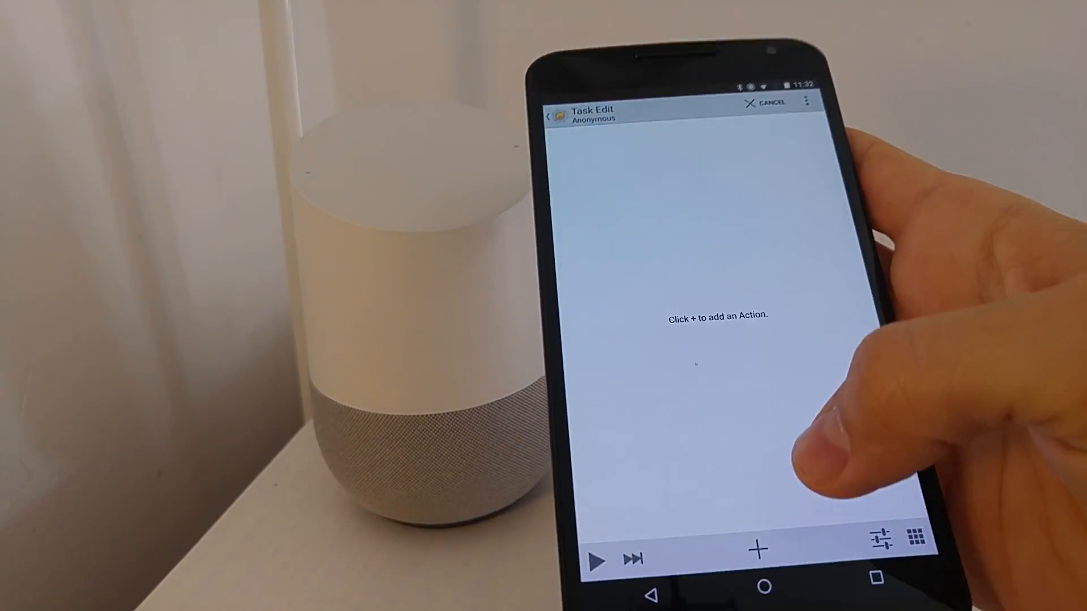
Add an Alert > Popup action whose text reads 'Hello from Tasker'.
{"action": "left_click", "coordinate": [758, 549]}
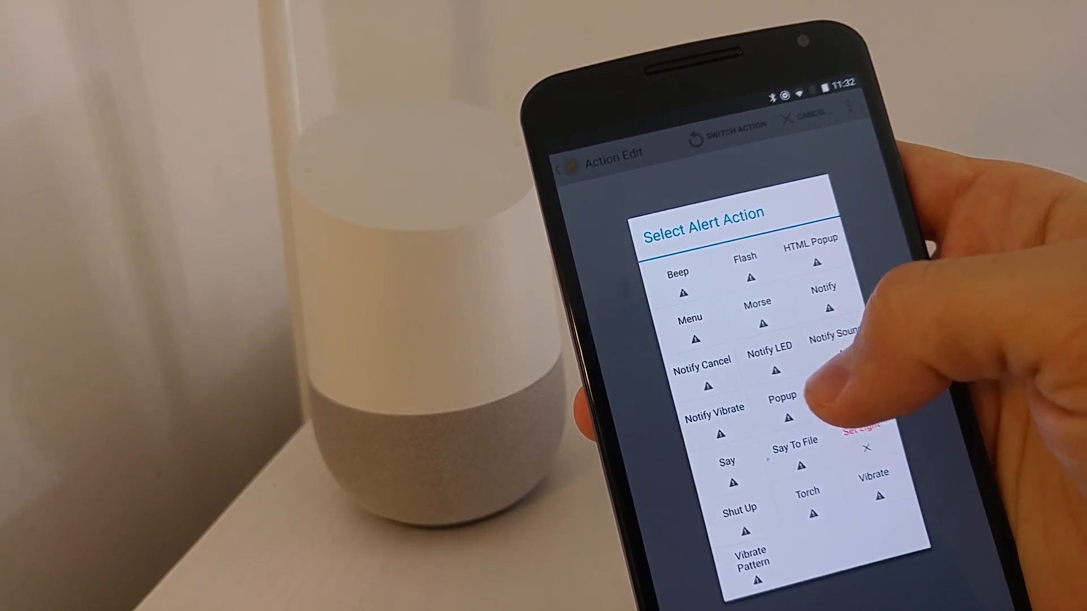
{"action": "left_click", "coordinate": [782, 397]}
{"action": "type", "text": "Hello from"}
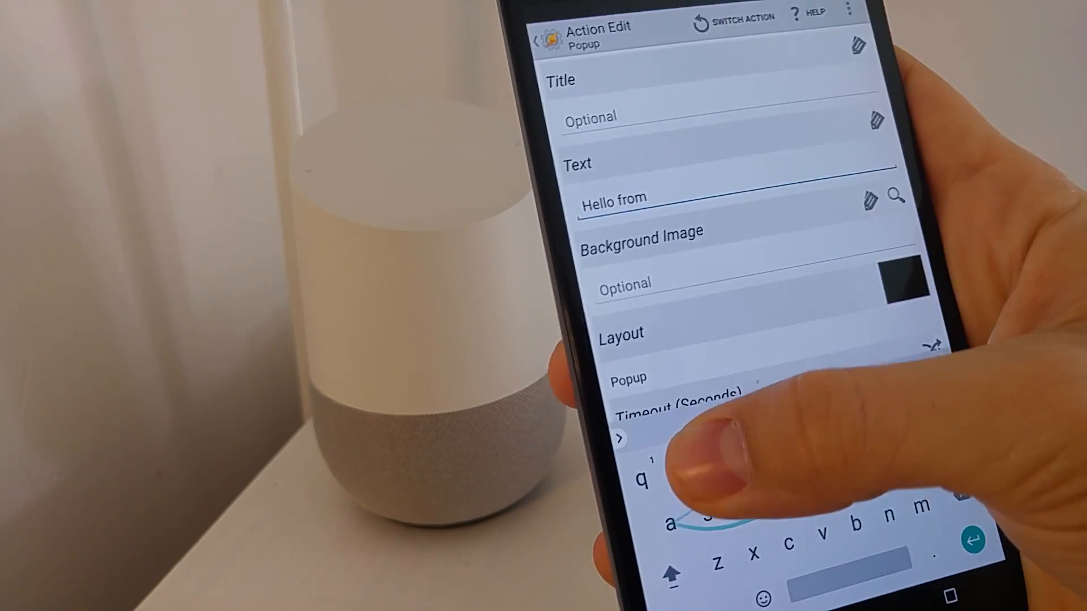
{"action": "type", "text": "Tasker"}
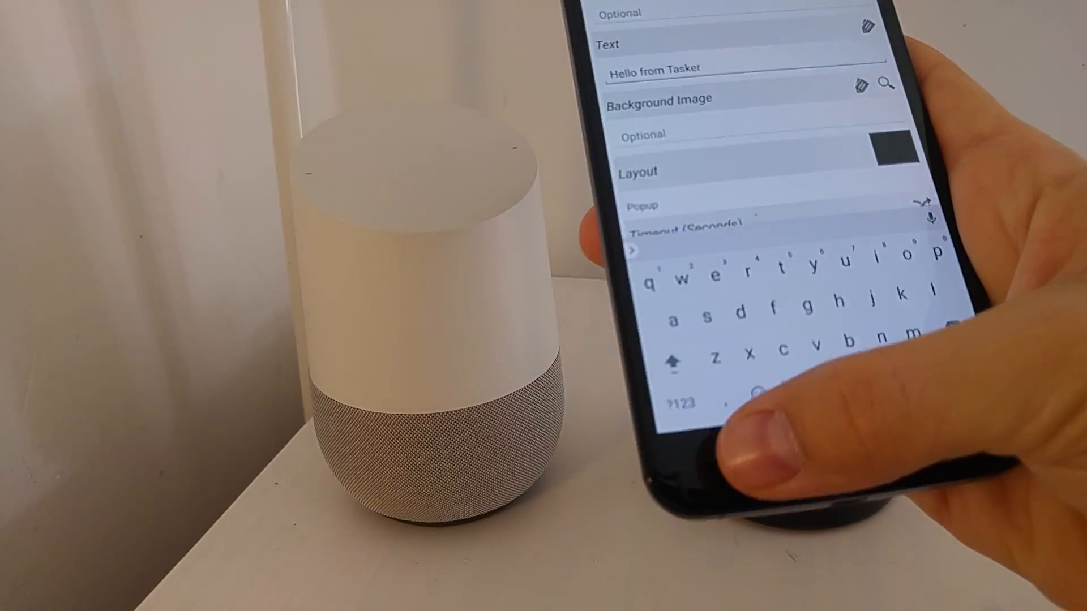